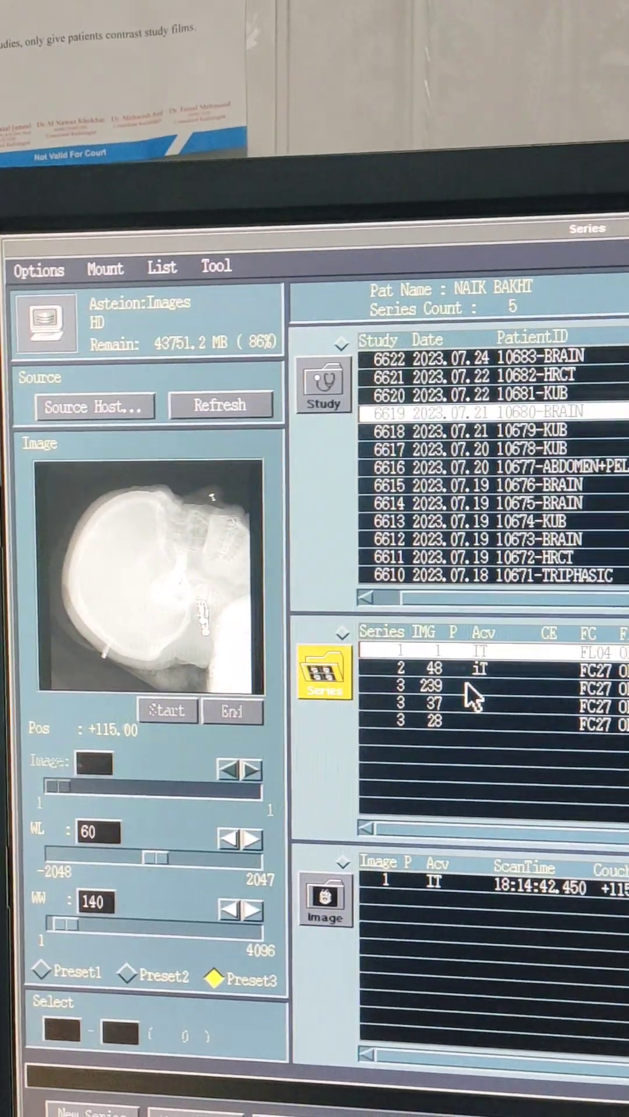
Review the 37-image series, then step through the 28-image series' sagittal slices
click(428, 658)
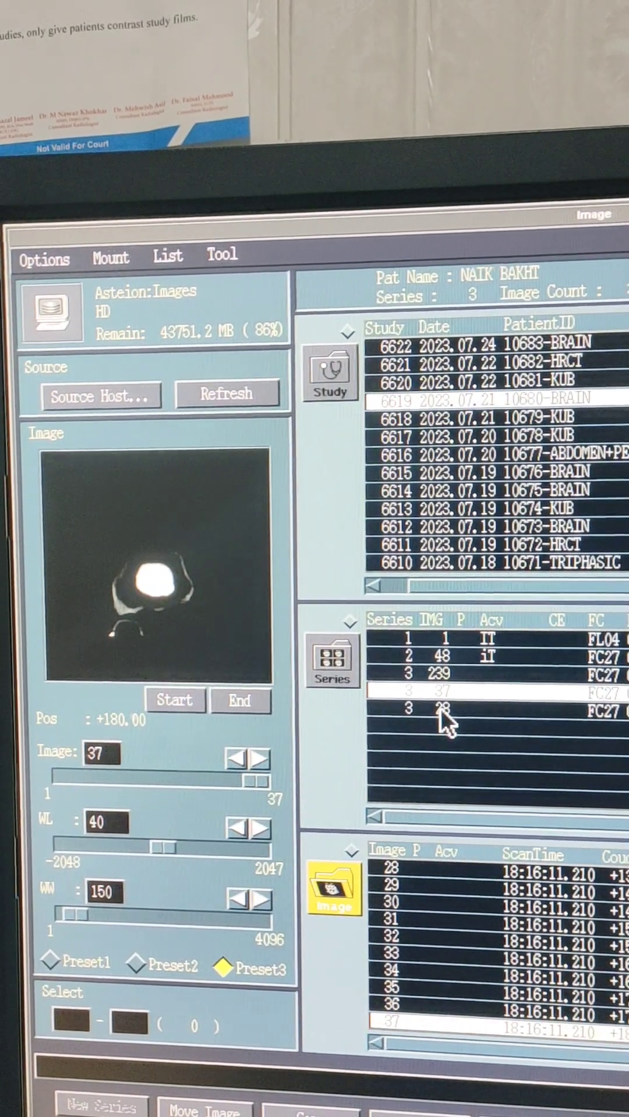
click(457, 708)
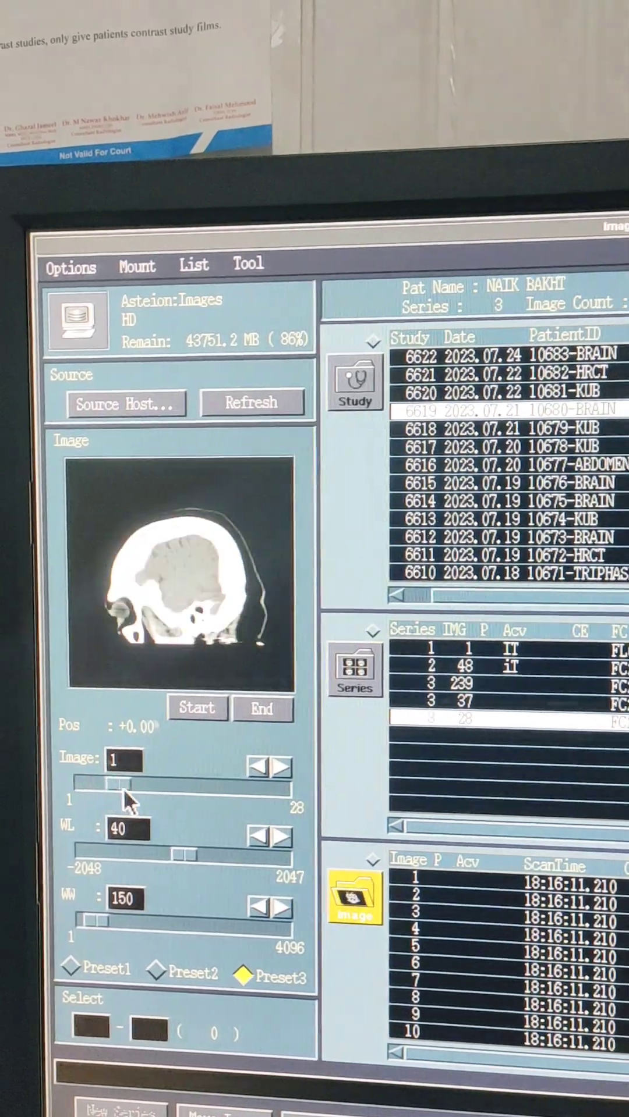
drag(124, 790, 264, 789)
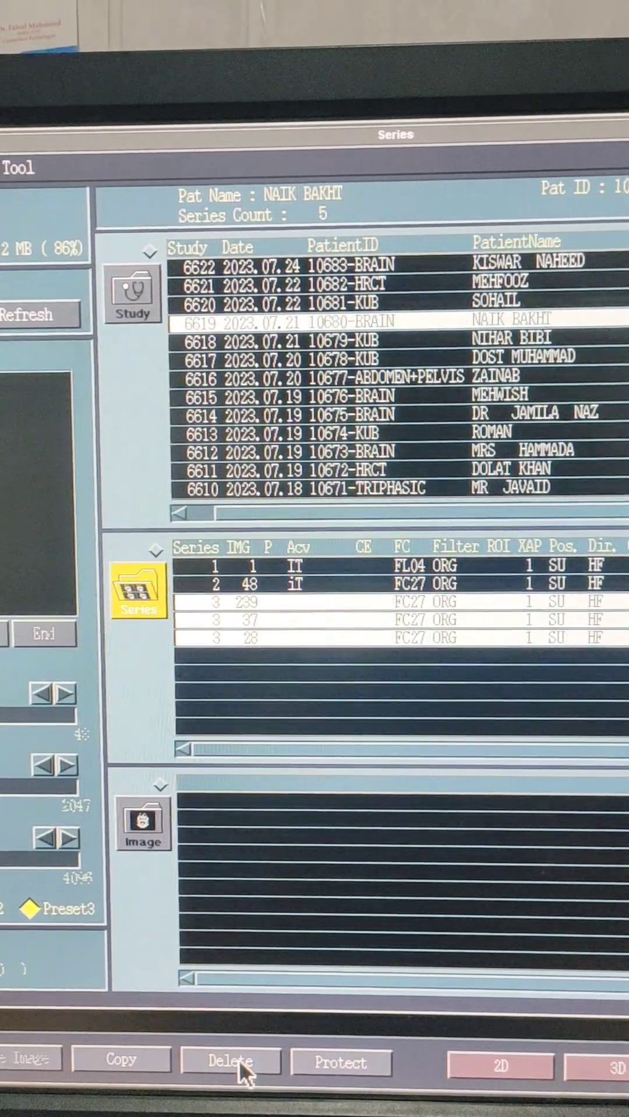
Delete the three marked series-3 reconstructions of study 6619 and confirm with OK
click(229, 1063)
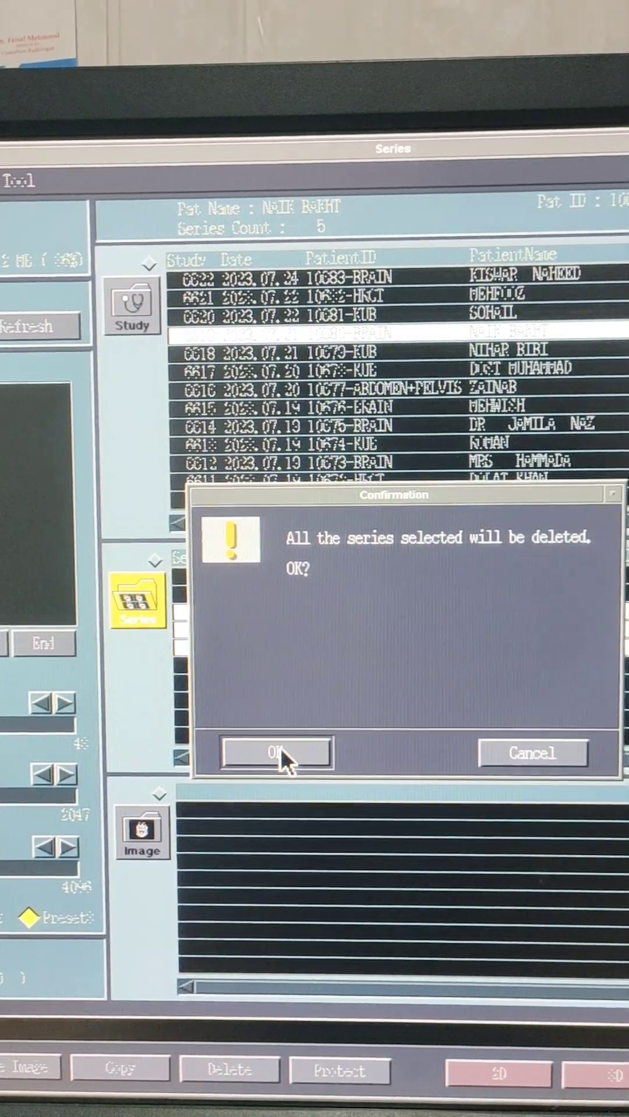
click(274, 754)
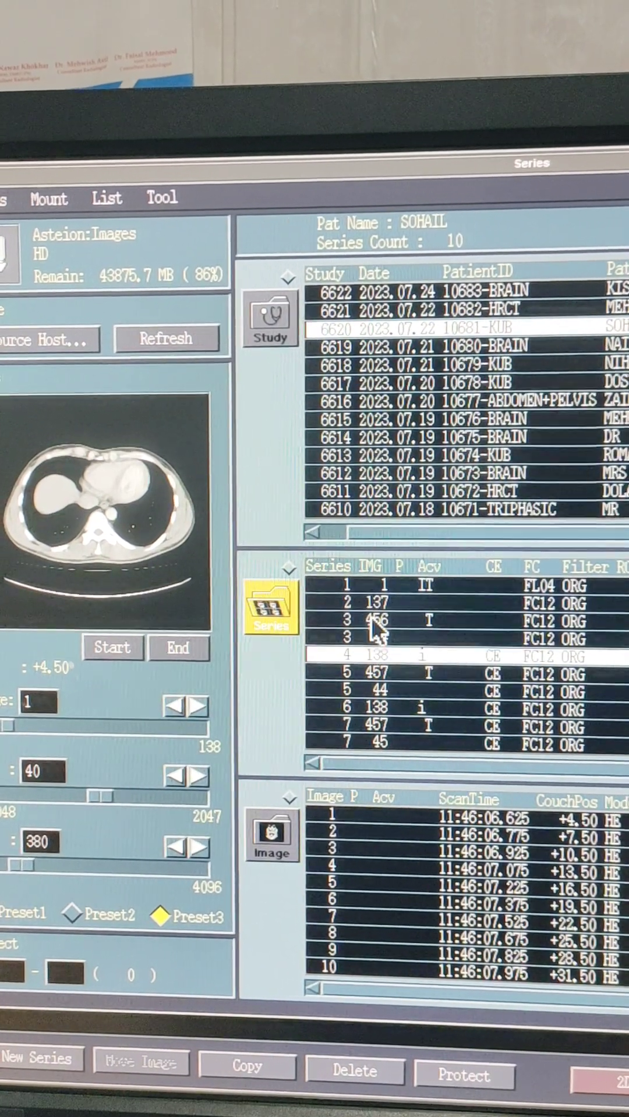
Display the single-image scout series 1 of KUB study 6620
click(350, 591)
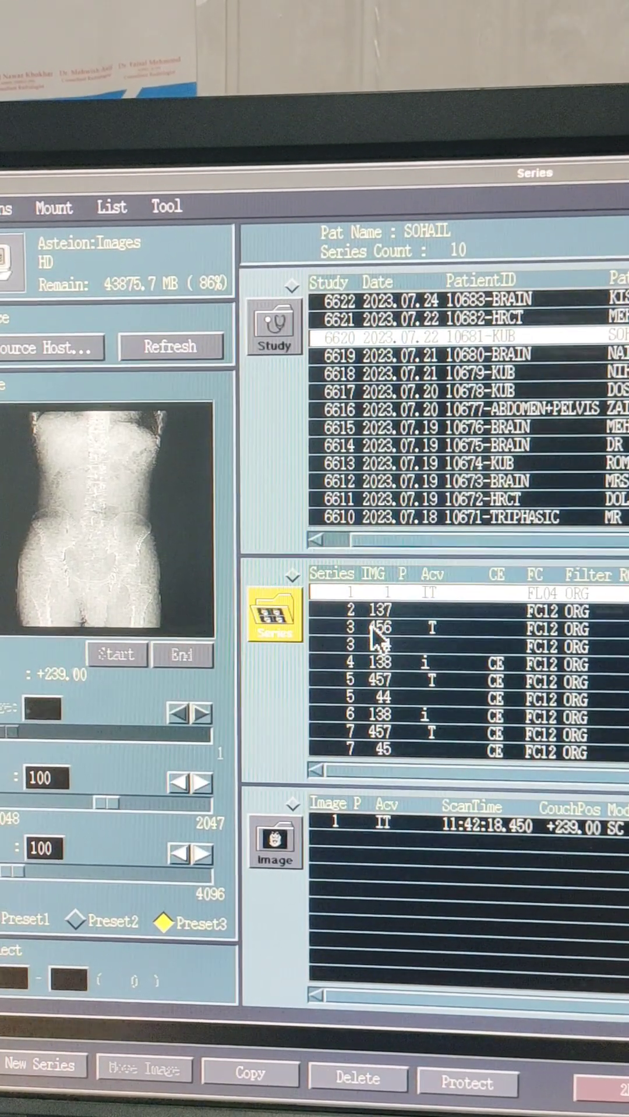